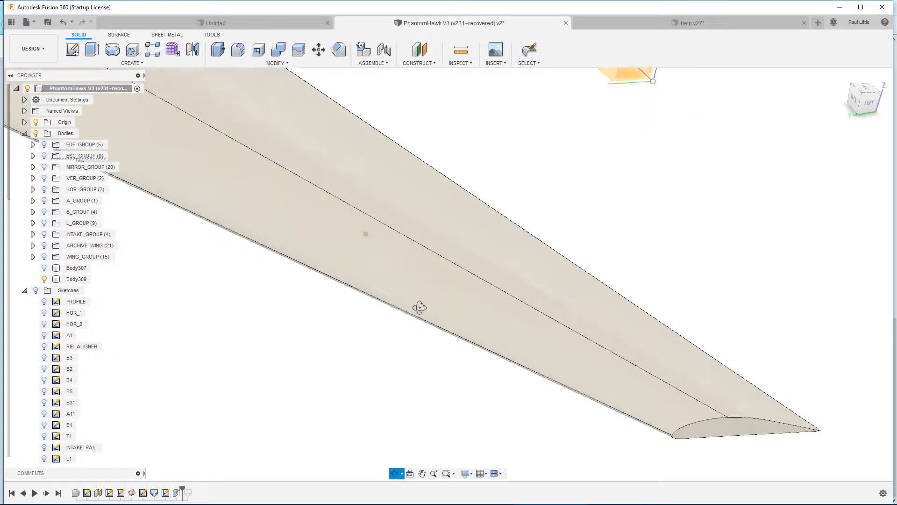
Step: Orbit the wing, leave the cut feature edit unchanged, and select Body307
drag(419, 305, 378, 296)
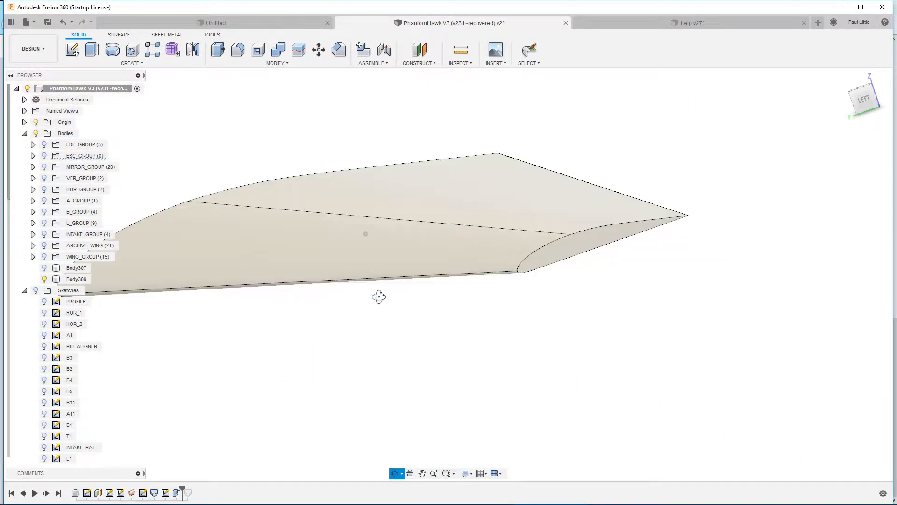
drag(379, 295, 355, 310)
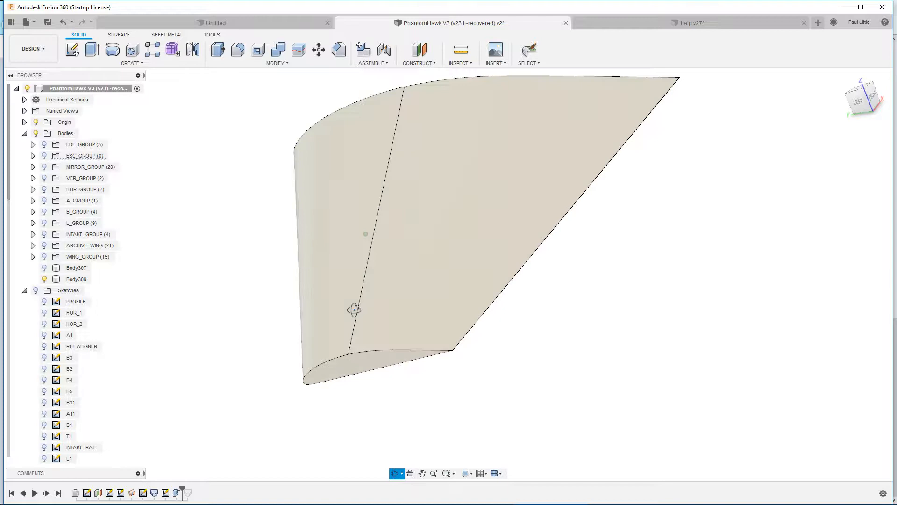
drag(355, 309, 496, 280)
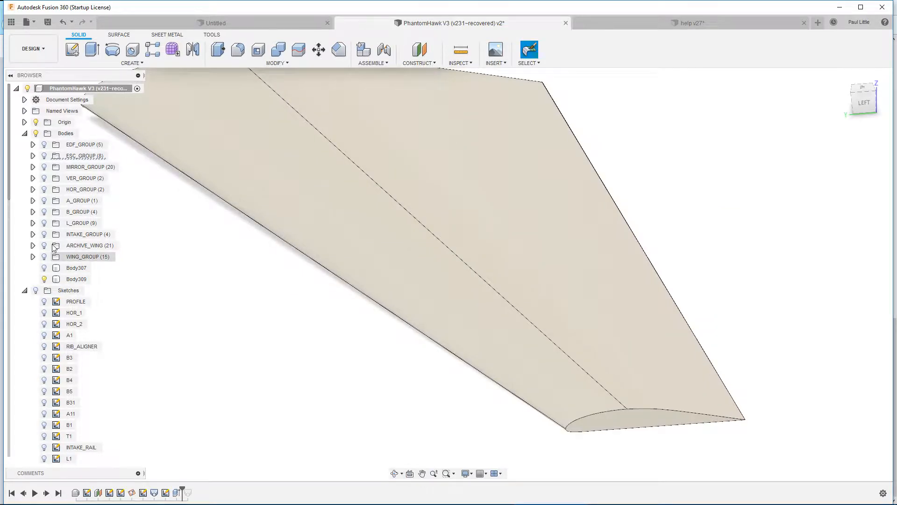
click(77, 268)
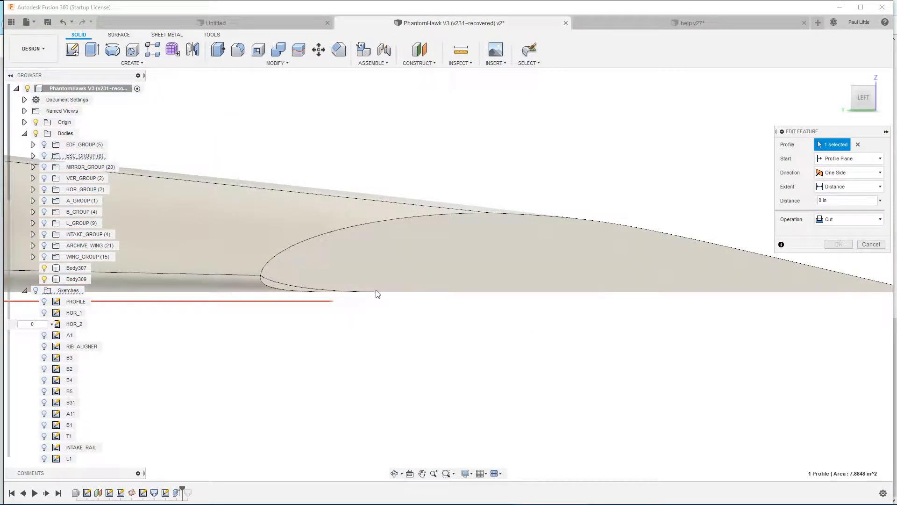
click(76, 268)
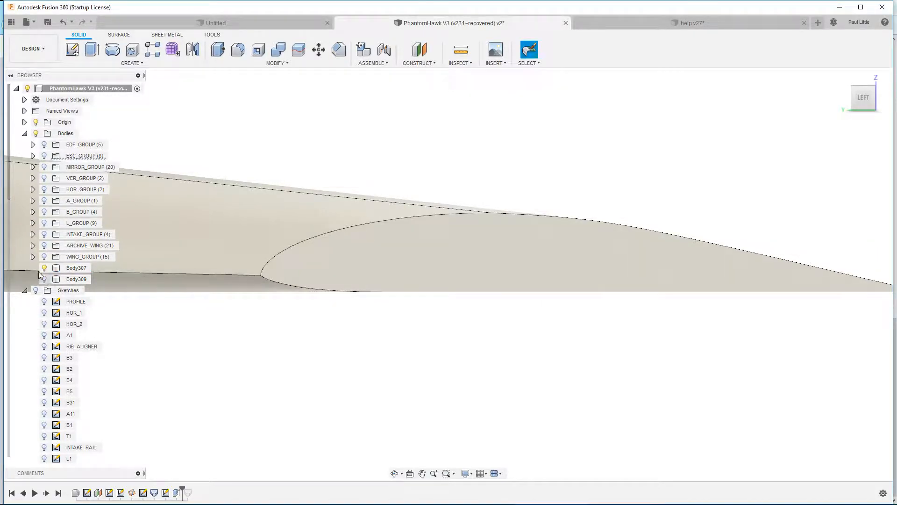
click(75, 267)
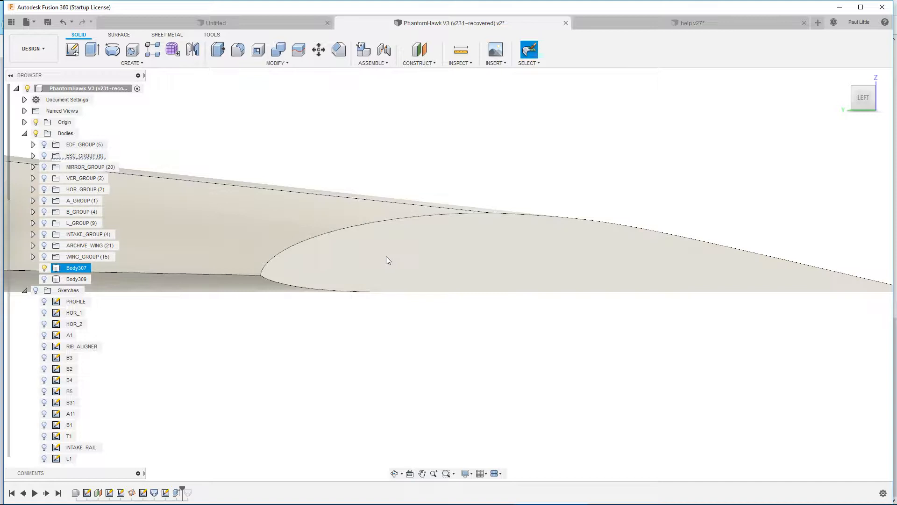
Step: Edit the profile sketch, hide sketches, and draw a straight line along the profile bottom
right_click(386, 260)
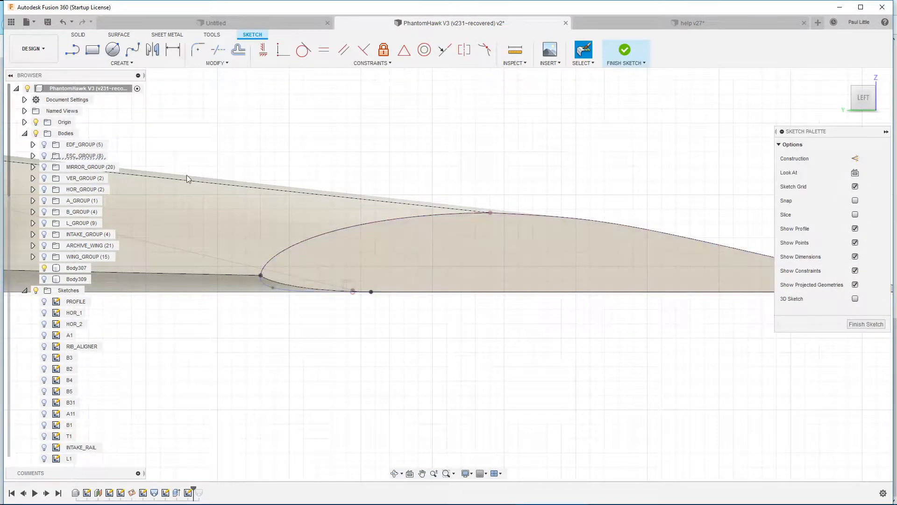
click(36, 290)
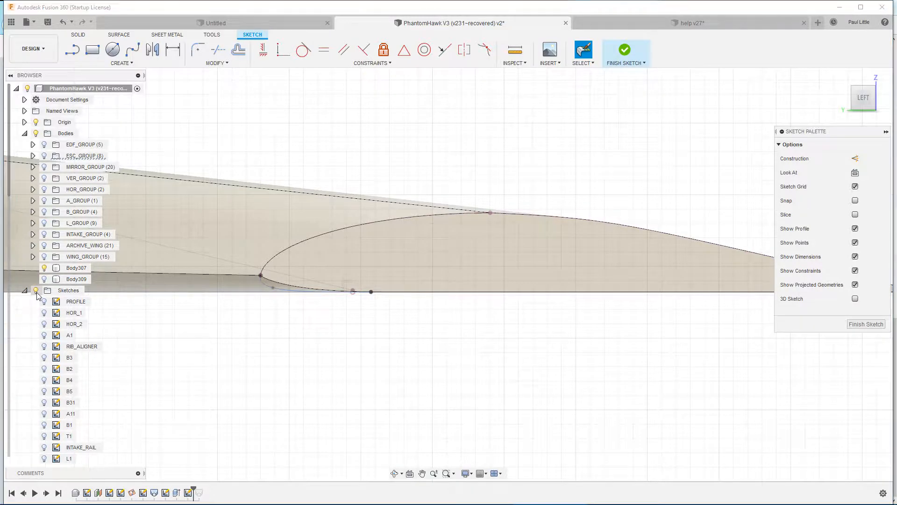
click(75, 268)
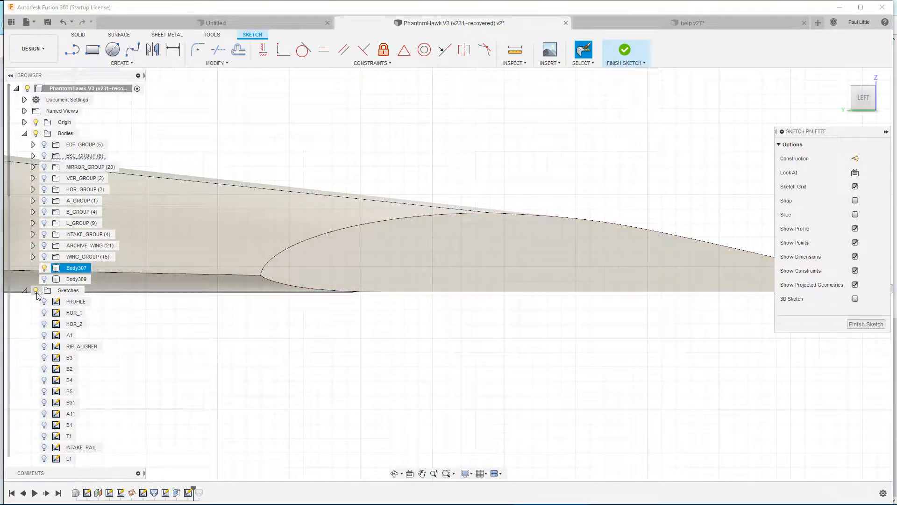
scroll(down, 3)
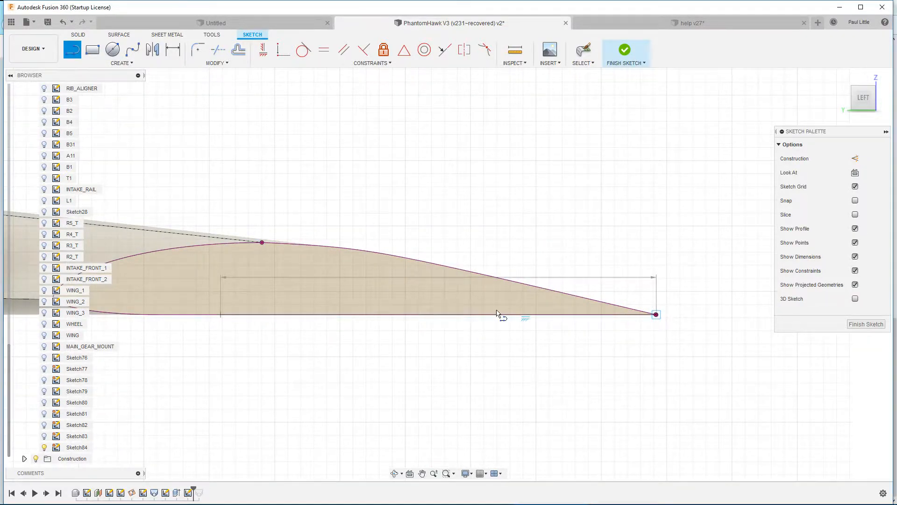
click(497, 315)
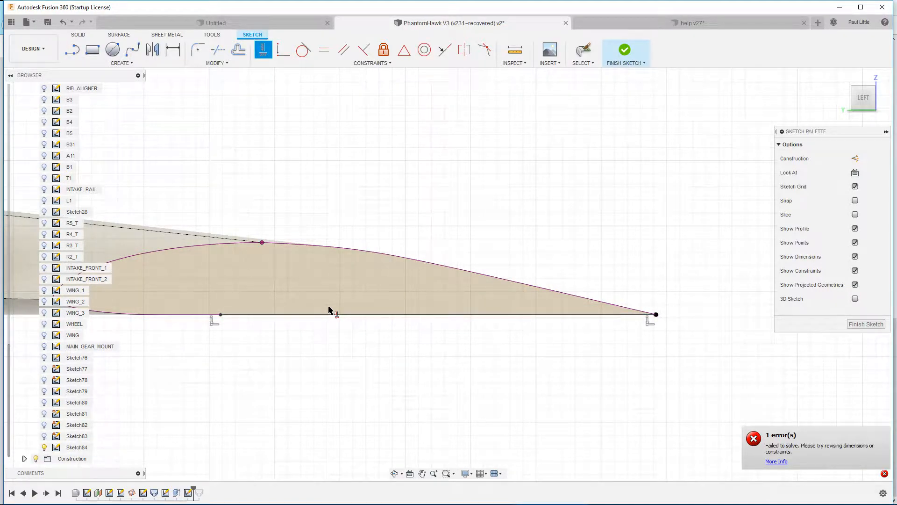
mouse_move(660, 383)
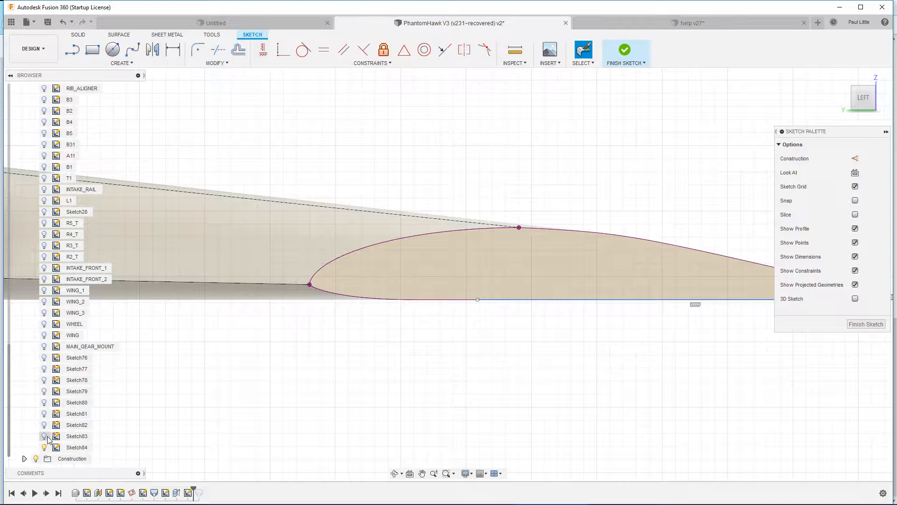
Step: Turn on Sketch83's visibility in the browser
click(76, 414)
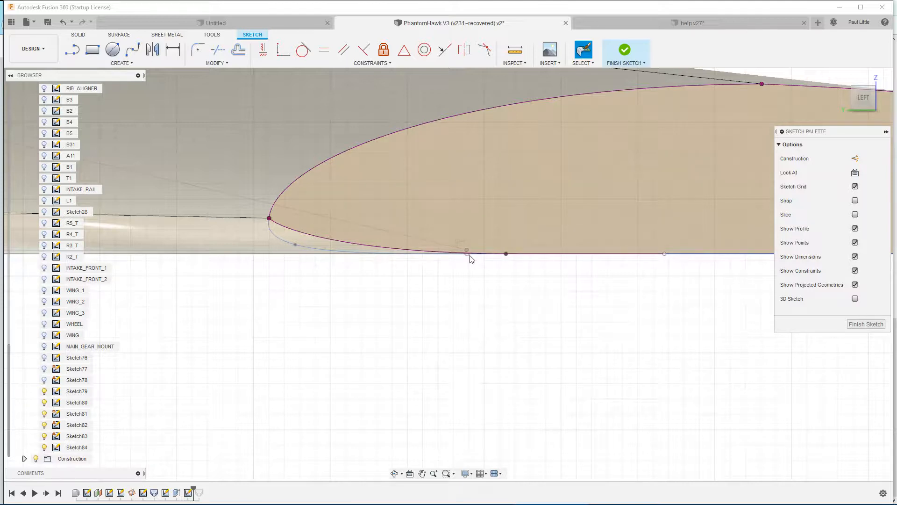
mouse_move(441, 273)
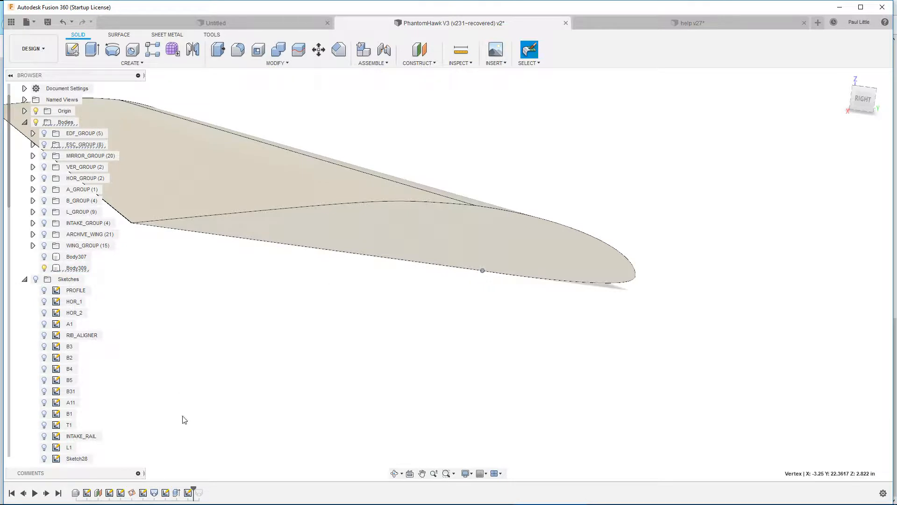
mouse_move(193, 487)
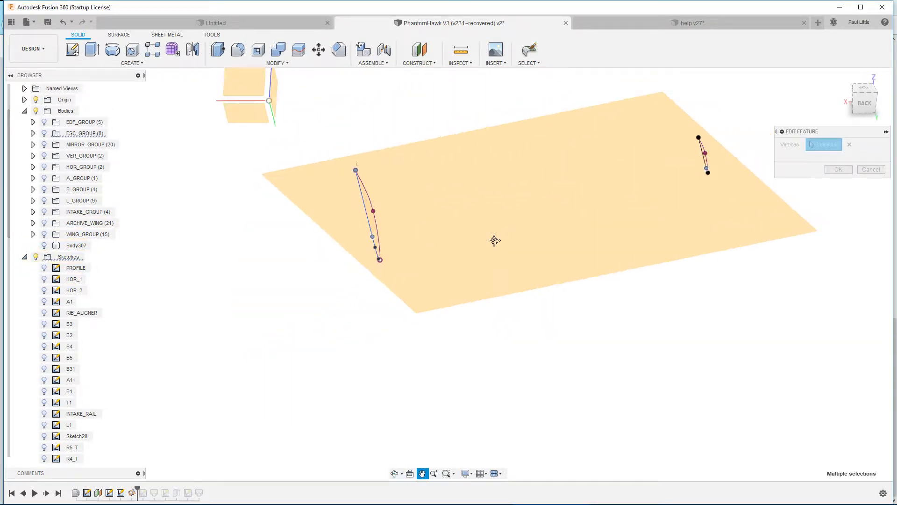
Step: Clear the three-point plane's vertices, pick the airfoil tip point, and confirm the plane
click(419, 54)
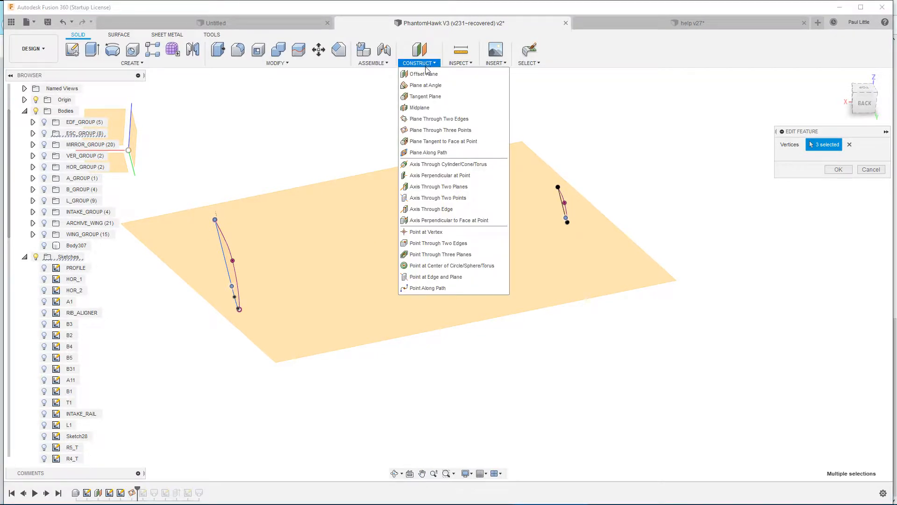
mouse_move(422, 100)
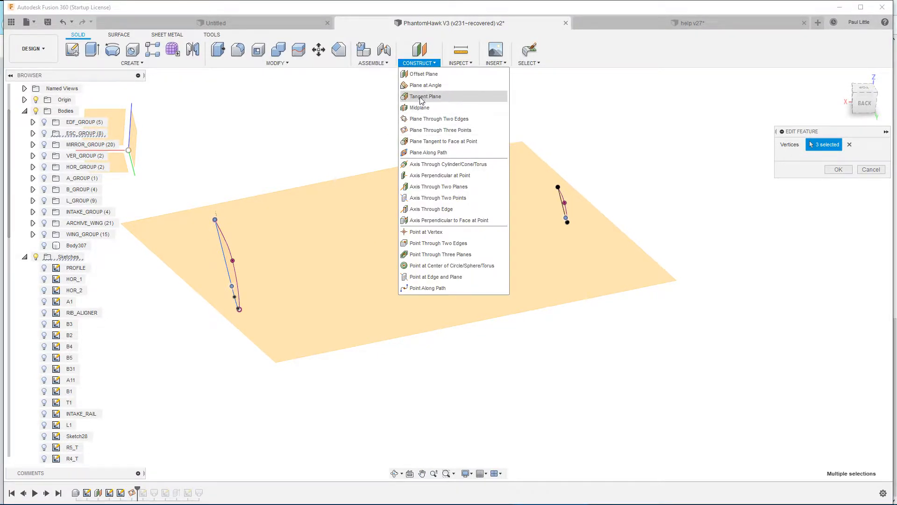
mouse_move(441, 130)
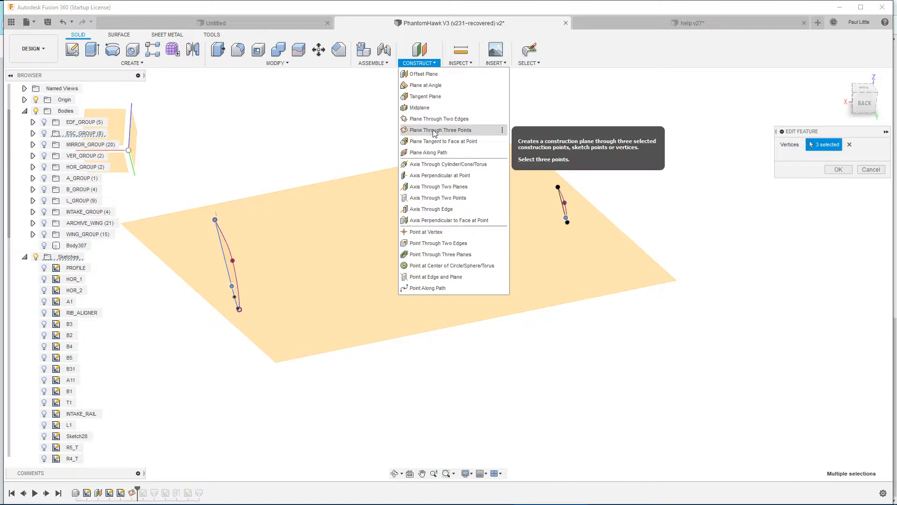
mouse_move(448, 128)
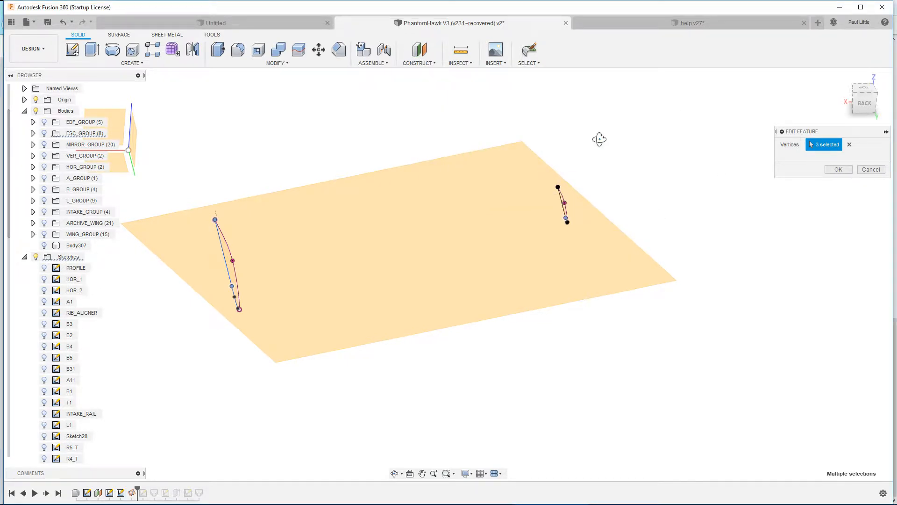
drag(599, 139, 532, 163)
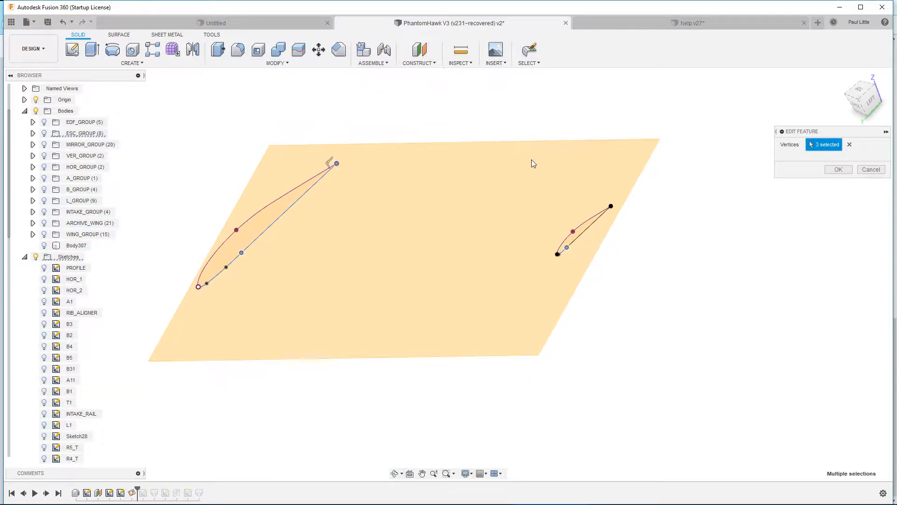
drag(532, 163, 355, 233)
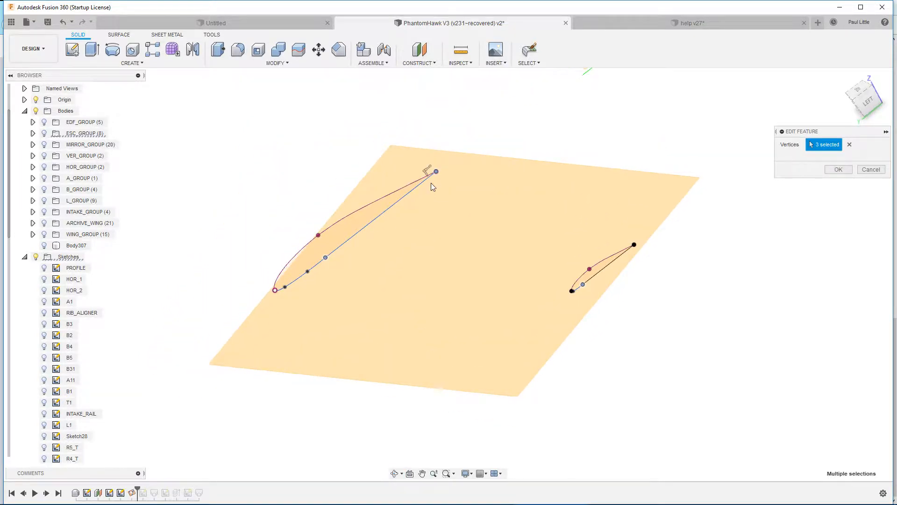
mouse_move(599, 279)
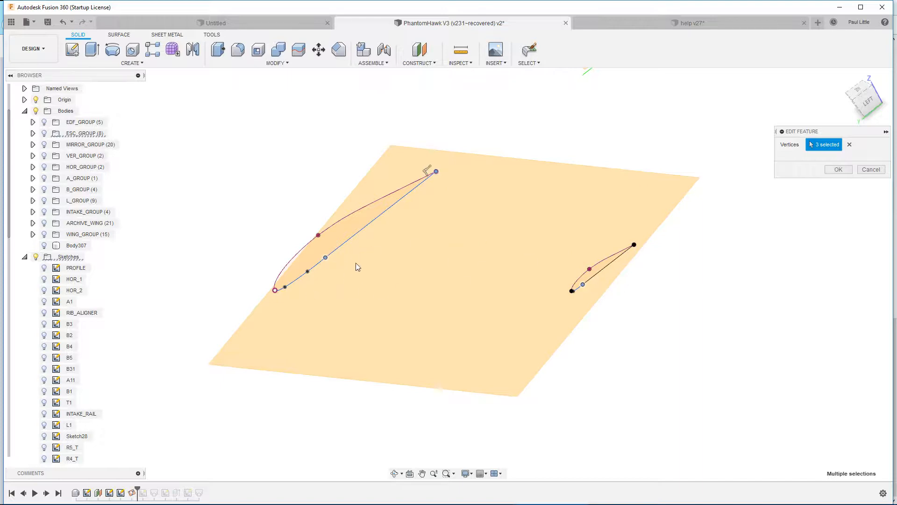
mouse_move(644, 267)
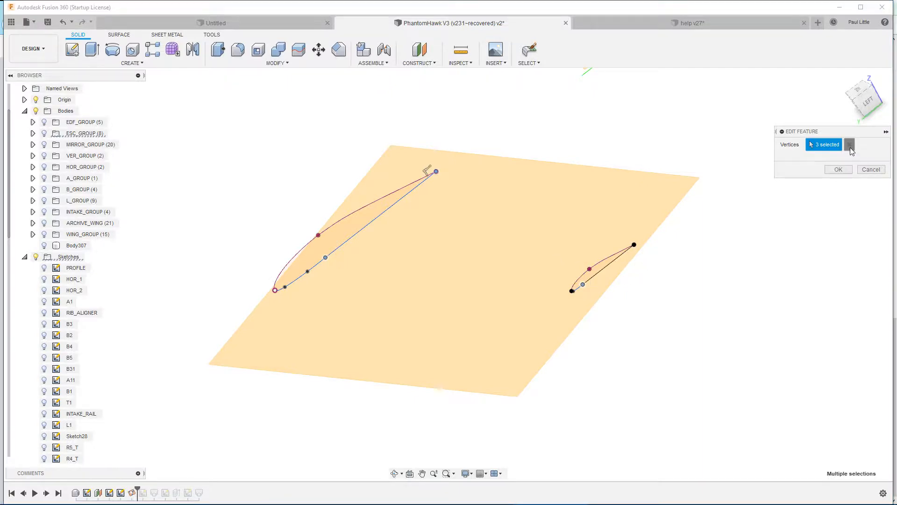
click(856, 145)
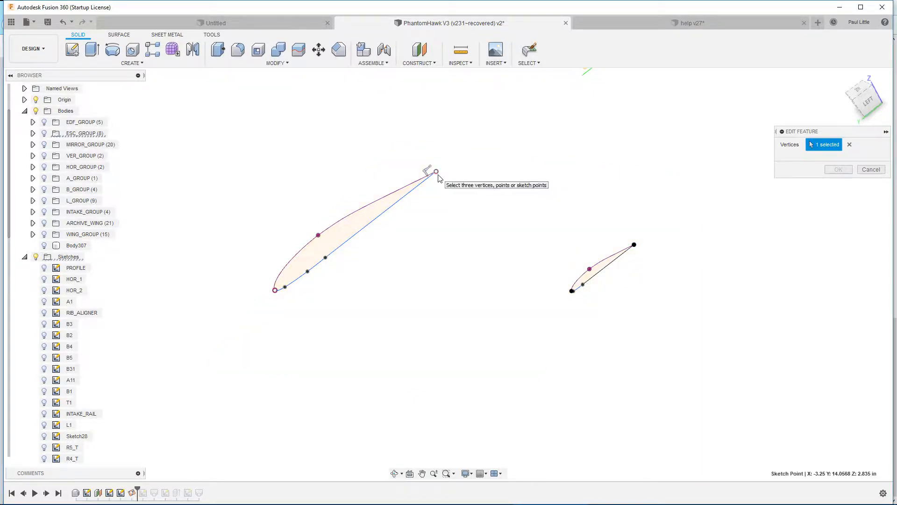
click(582, 284)
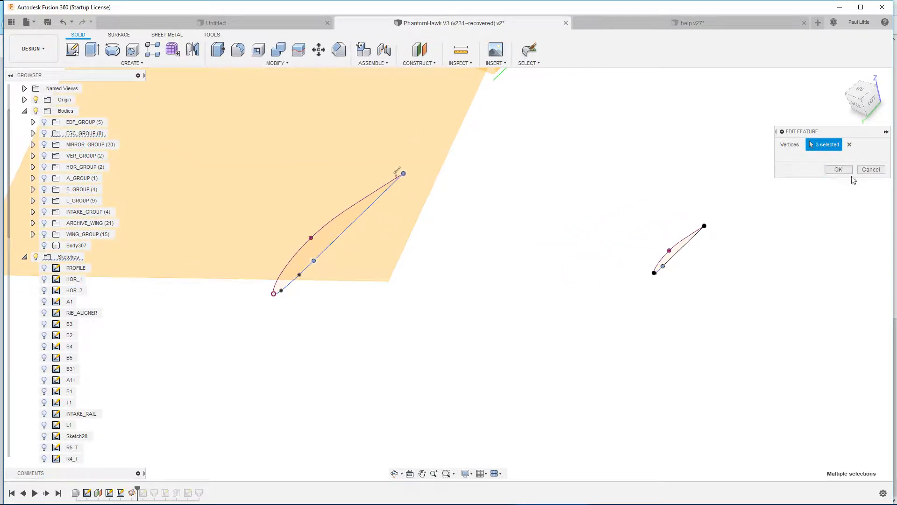
click(838, 169)
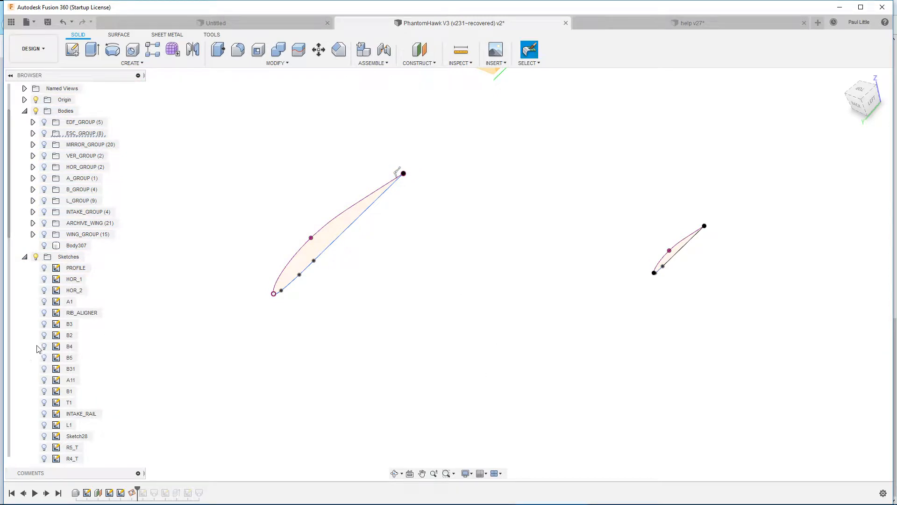
Step: Set the extrude cut depth to 1.6138 in, apply it, then select Body309 and deselect
scroll(down, 3)
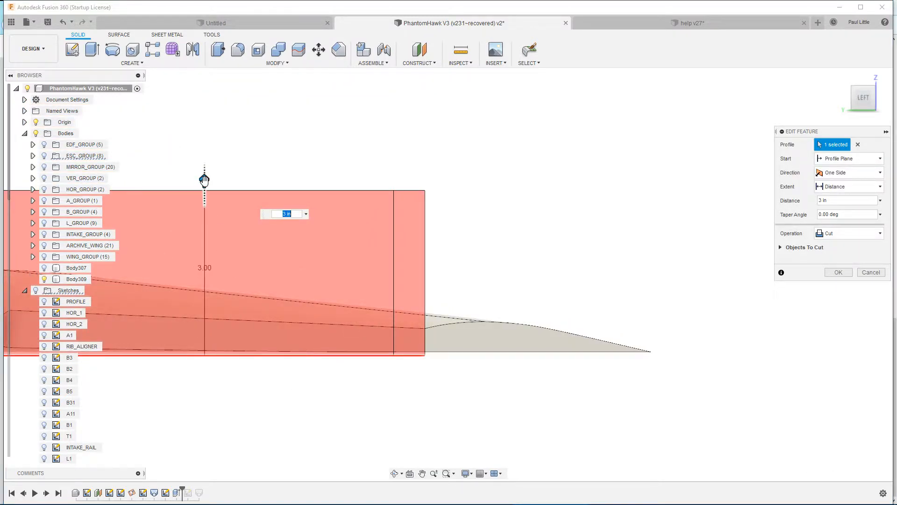
drag(204, 179, 204, 328)
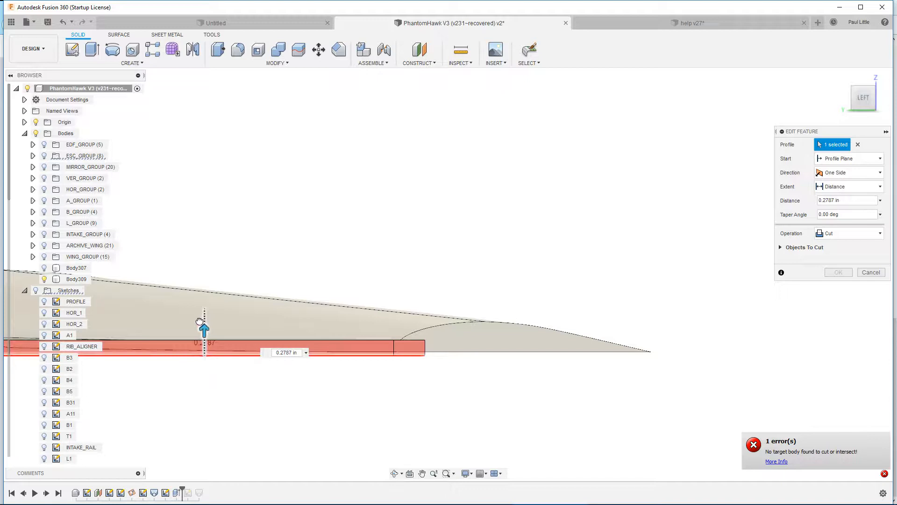
drag(204, 327, 204, 318)
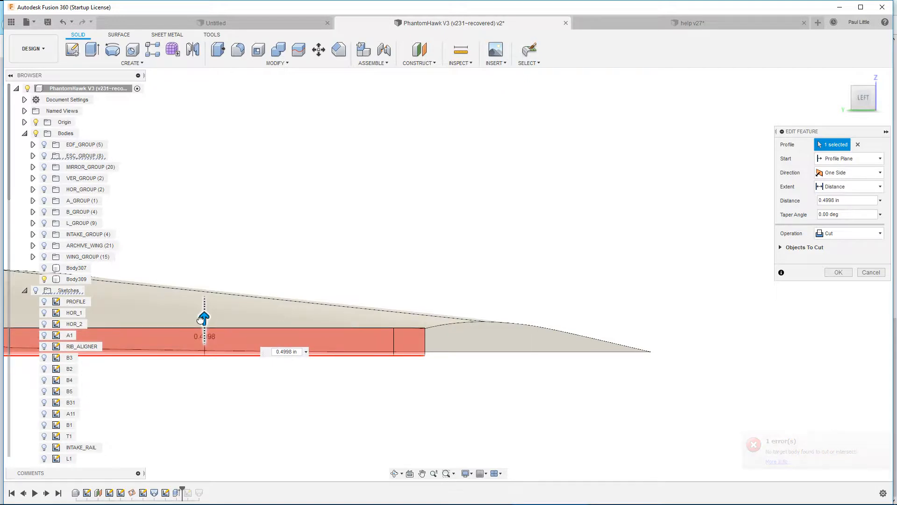
drag(204, 318, 204, 320)
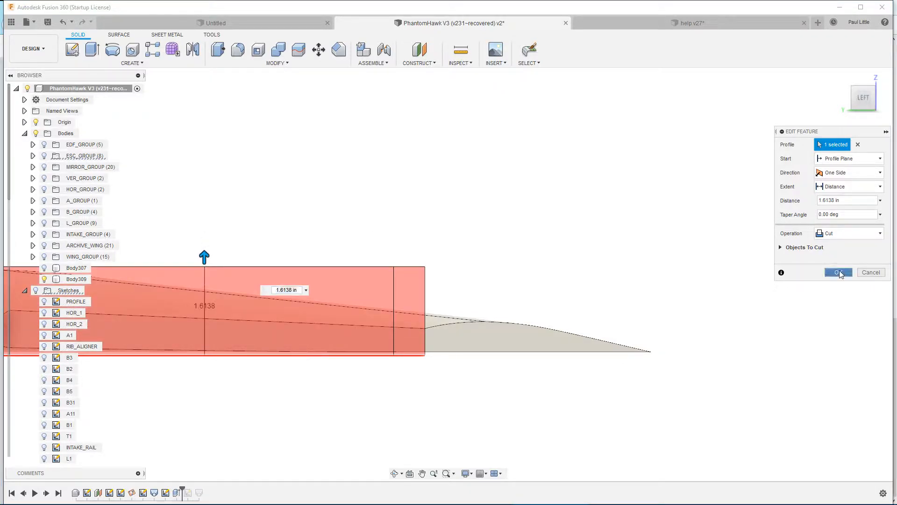
click(839, 272)
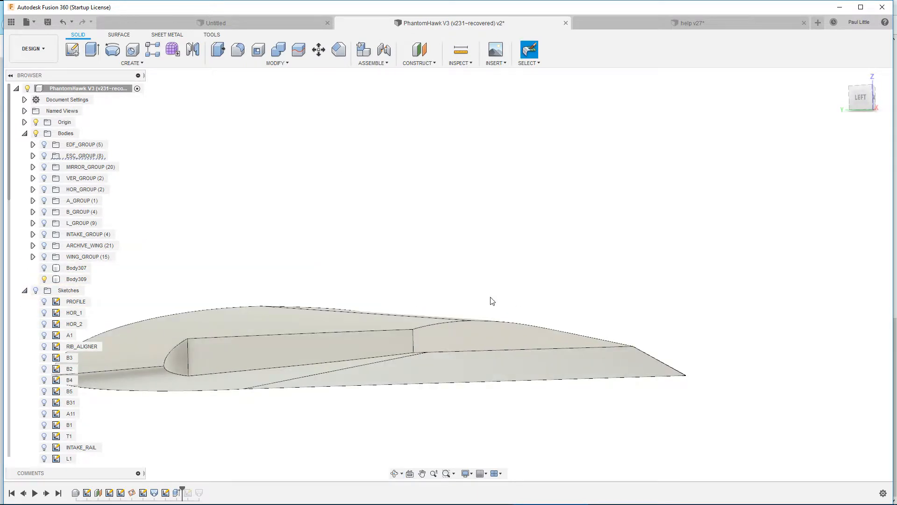
click(76, 279)
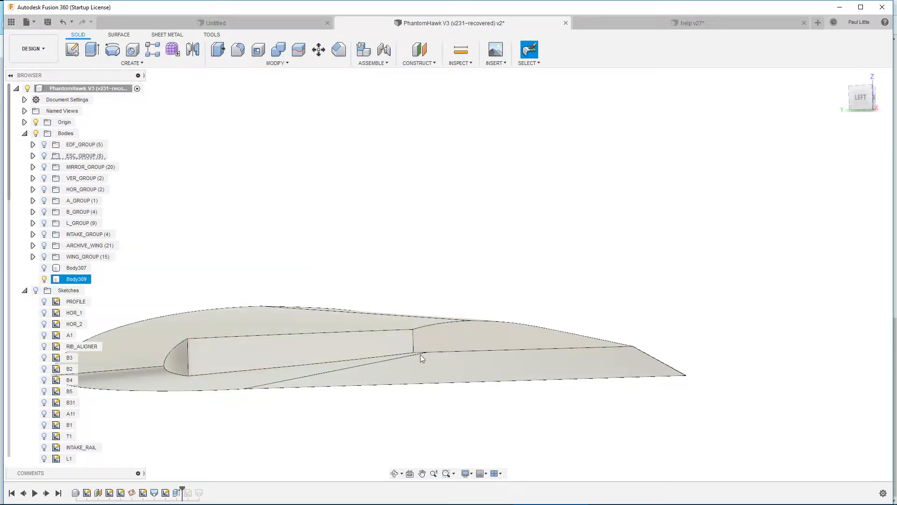
click(226, 439)
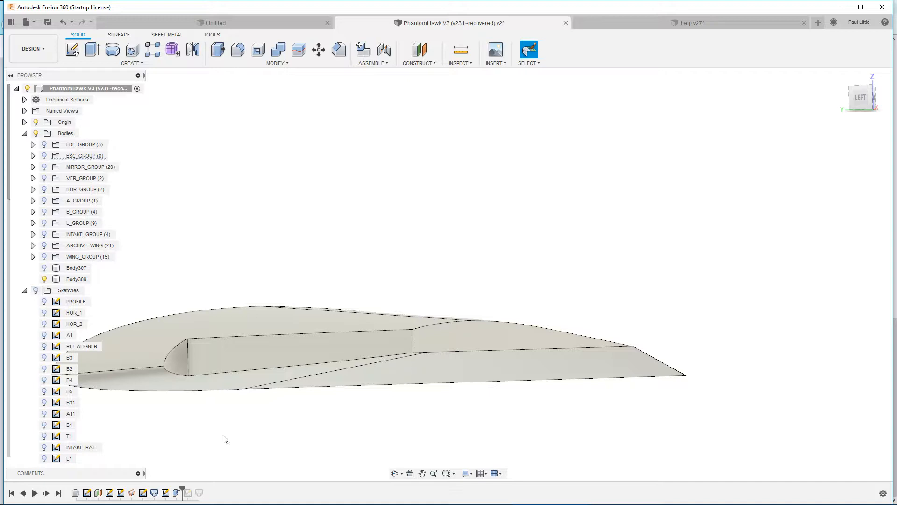
Step: Scroll the browser and reopen the 1.6138 in cut extrusion for editing
scroll(down, 3)
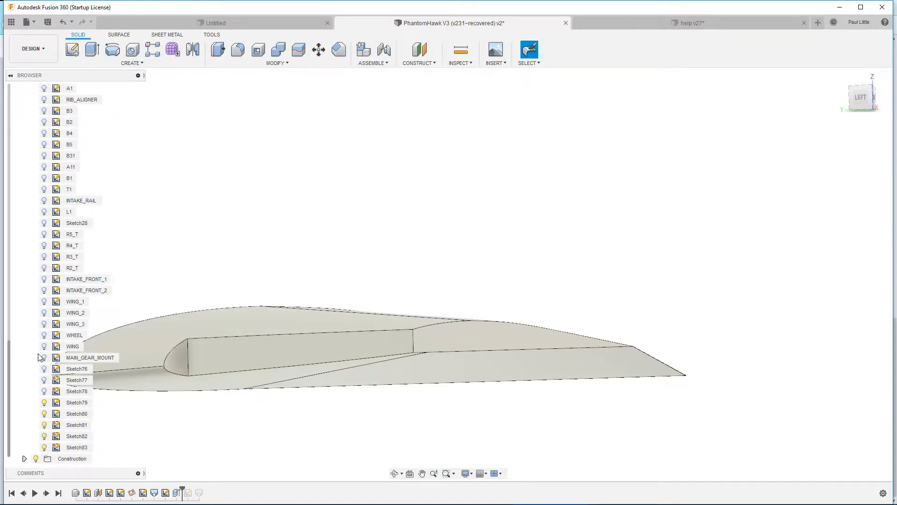
click(73, 346)
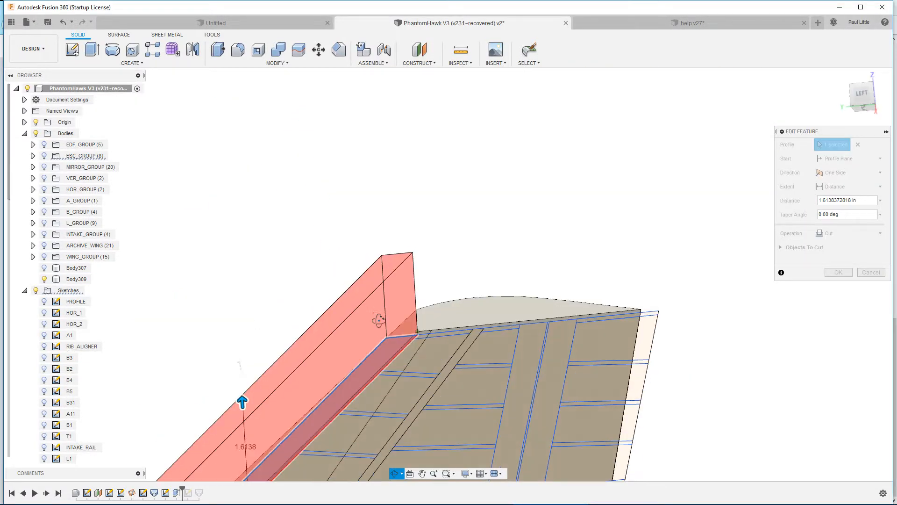
Step: Confirm the edited cut extrusion with OK
click(470, 400)
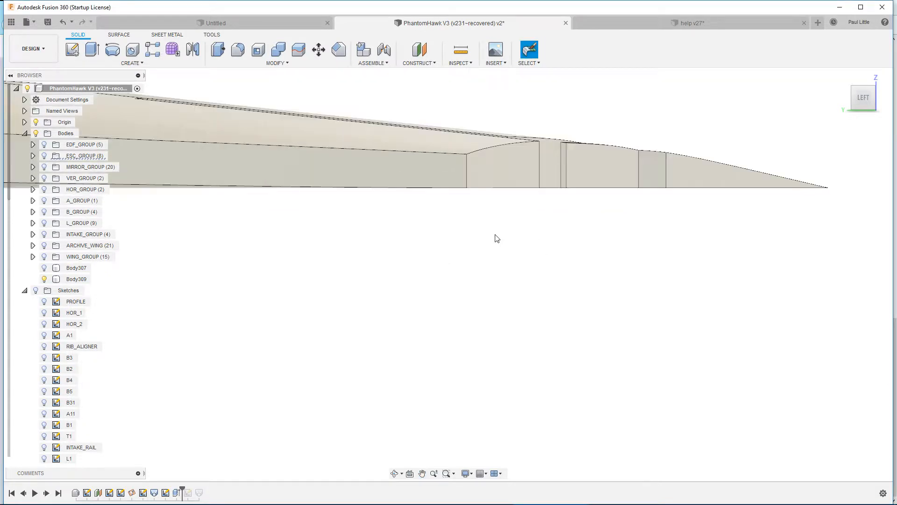
Step: Orbit around the notched wing to inspect the cuts, then switch to help v27
drag(515, 229, 541, 229)
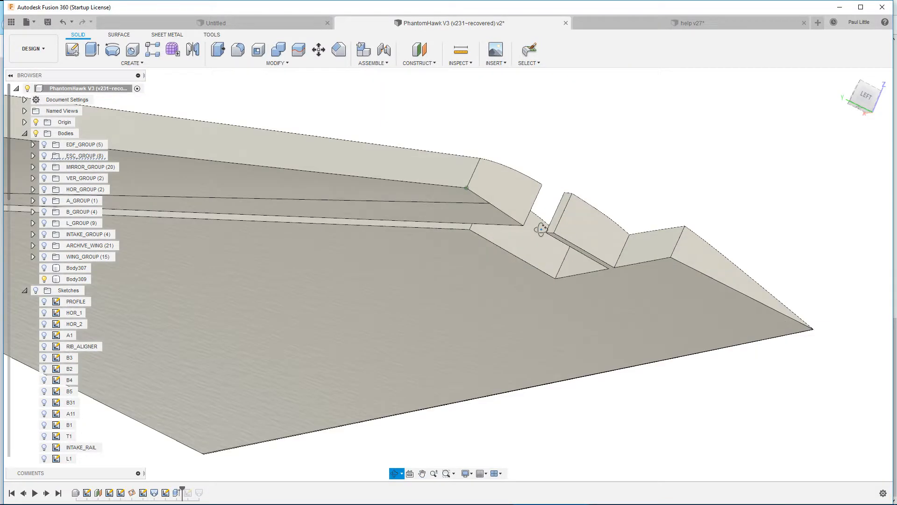
drag(541, 229, 512, 194)
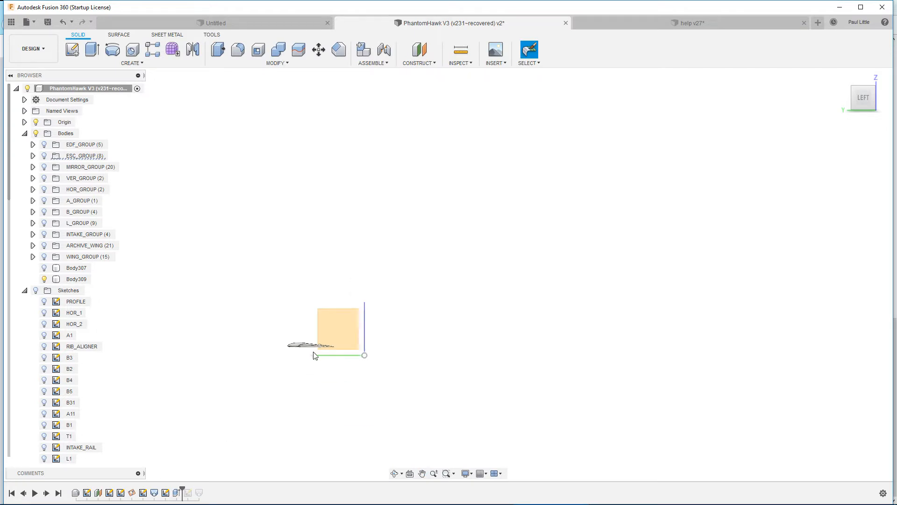
click(76, 279)
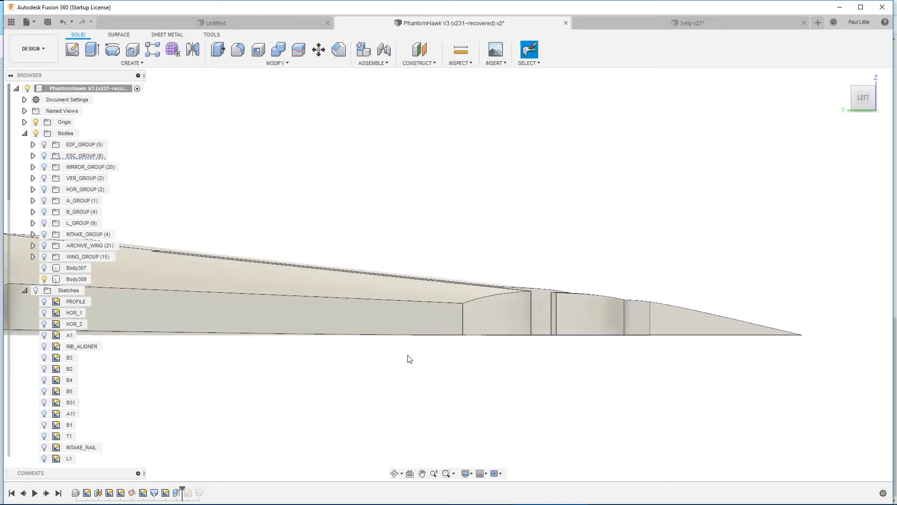
drag(410, 359, 426, 278)
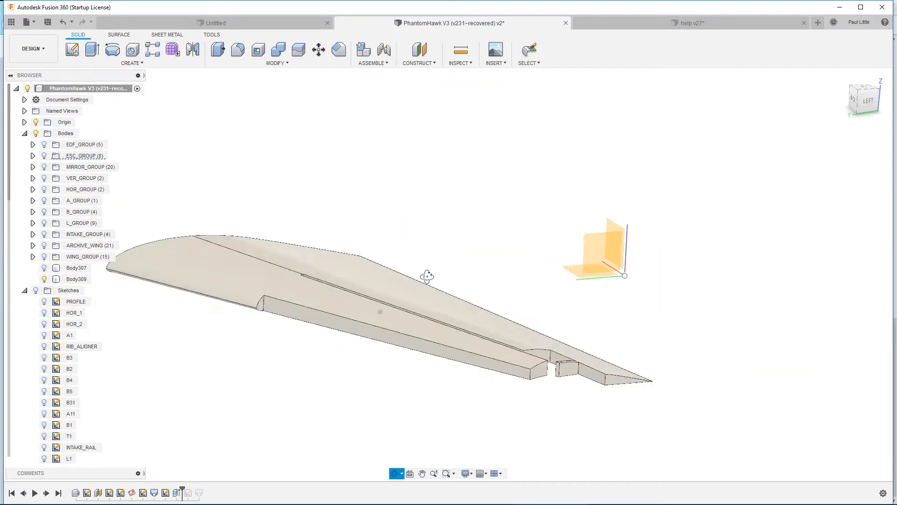
drag(426, 277, 423, 289)
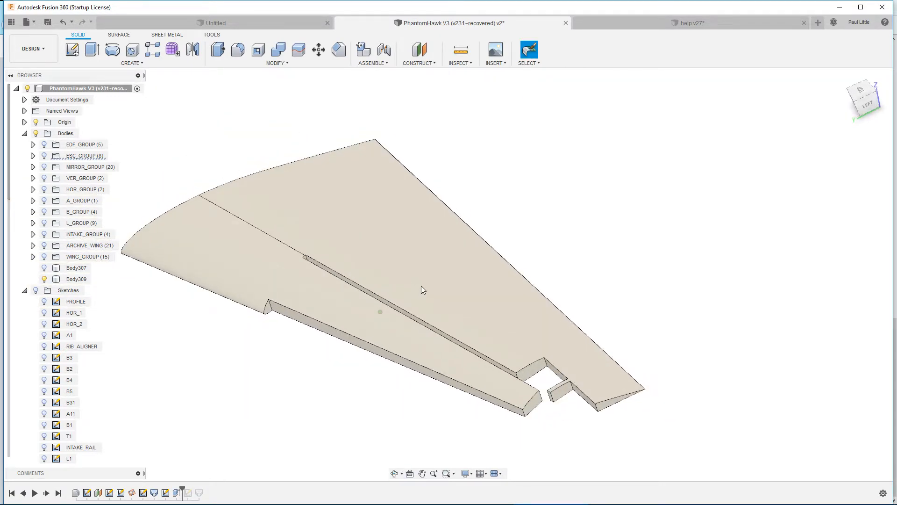
click(688, 22)
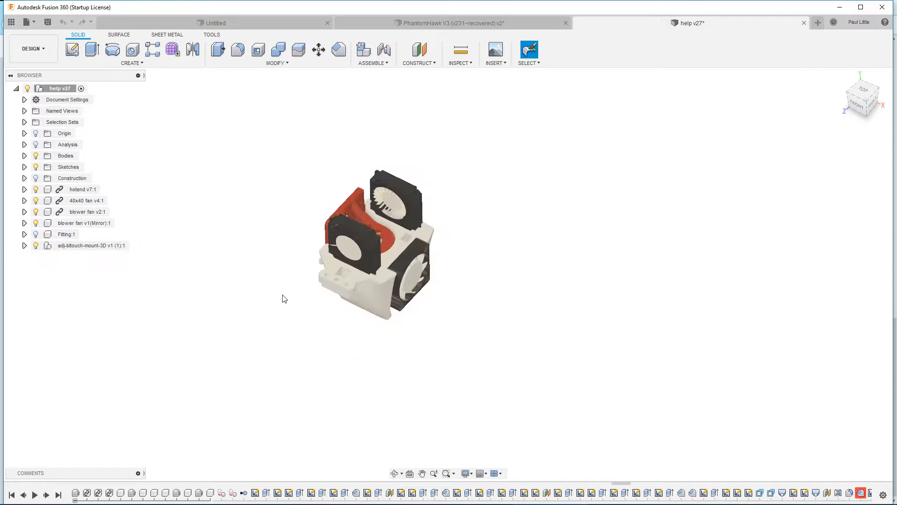
Step: Orbit the hotend shroud into view and expand Analysis to list Section1–Section6
drag(377, 246, 289, 265)
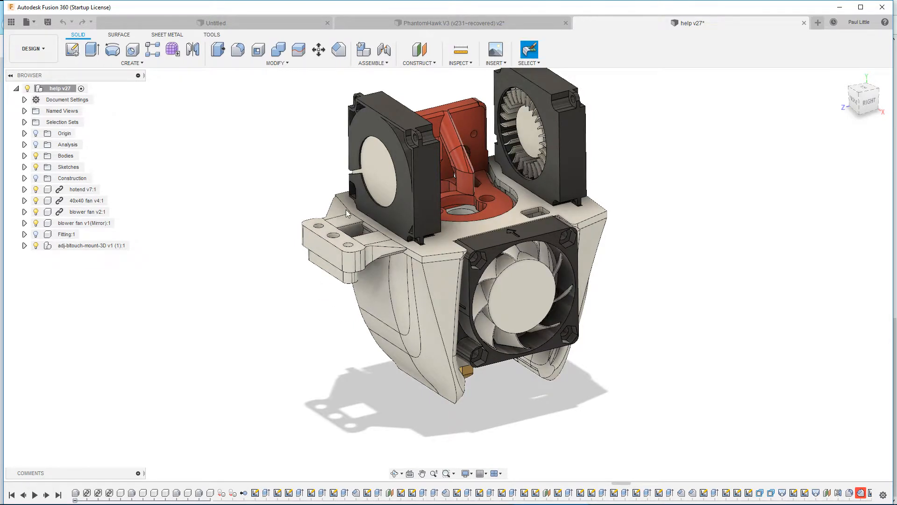
mouse_move(35, 146)
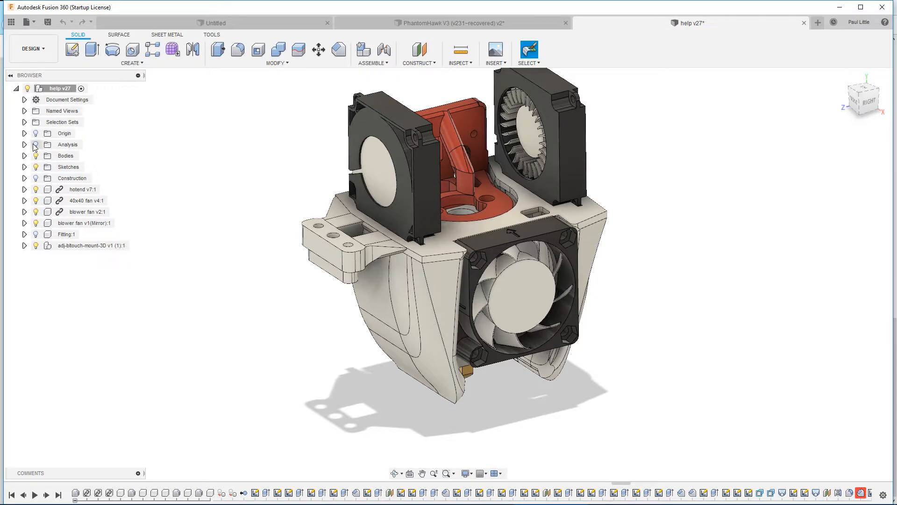
click(24, 144)
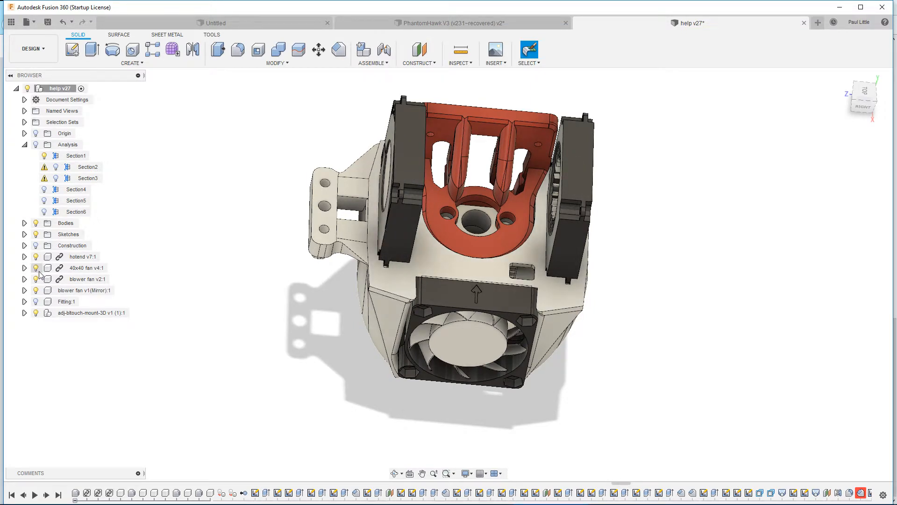
Step: Hide a fan component to expose the shroud, then zoom and orbit the model
click(36, 279)
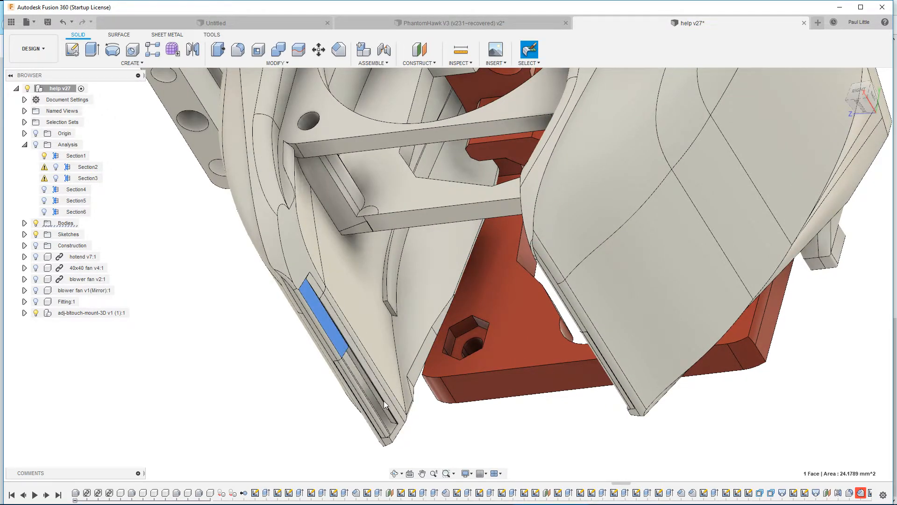
scroll(down, 3)
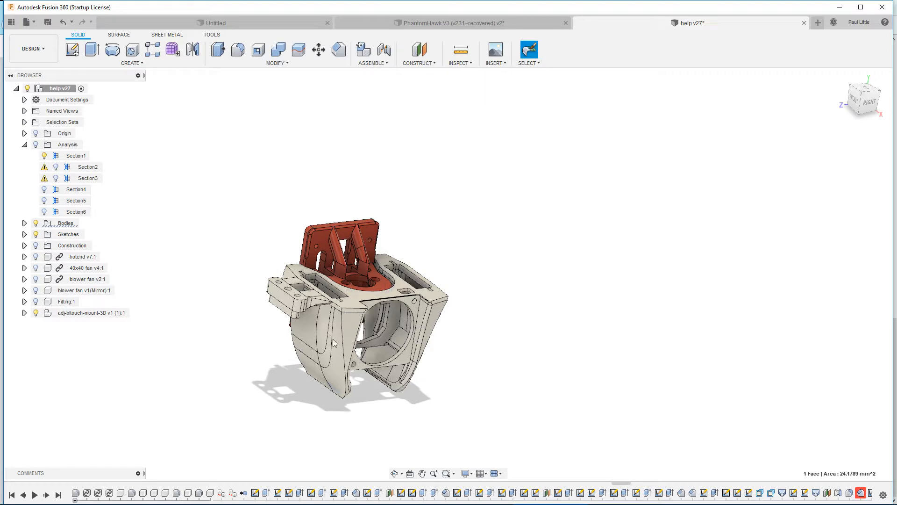
drag(334, 344, 329, 332)
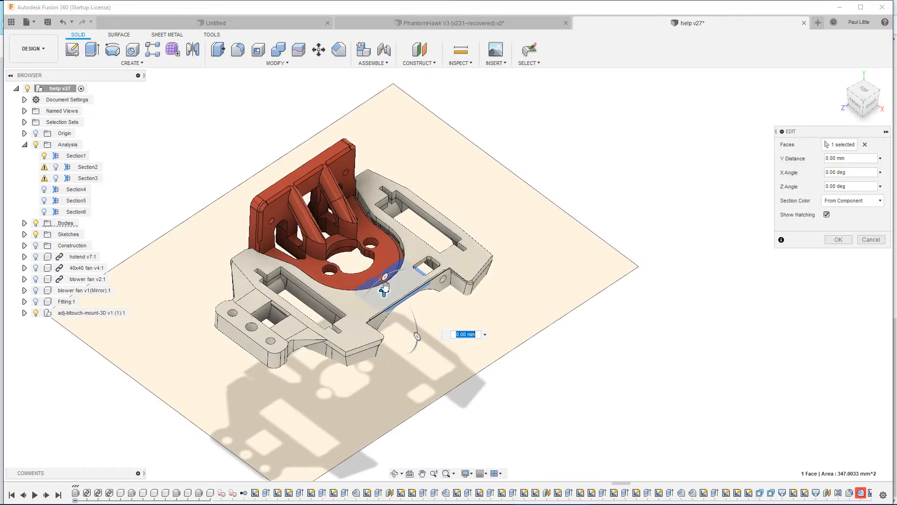
Step: Rotate the section plane to about 95.95° and orbit to inspect the hatched faces
drag(389, 284, 374, 343)
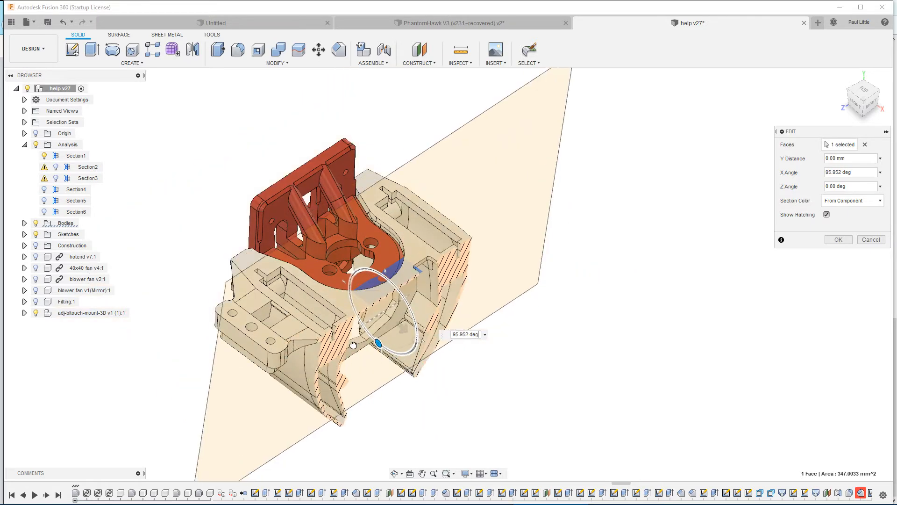
drag(376, 343, 364, 327)
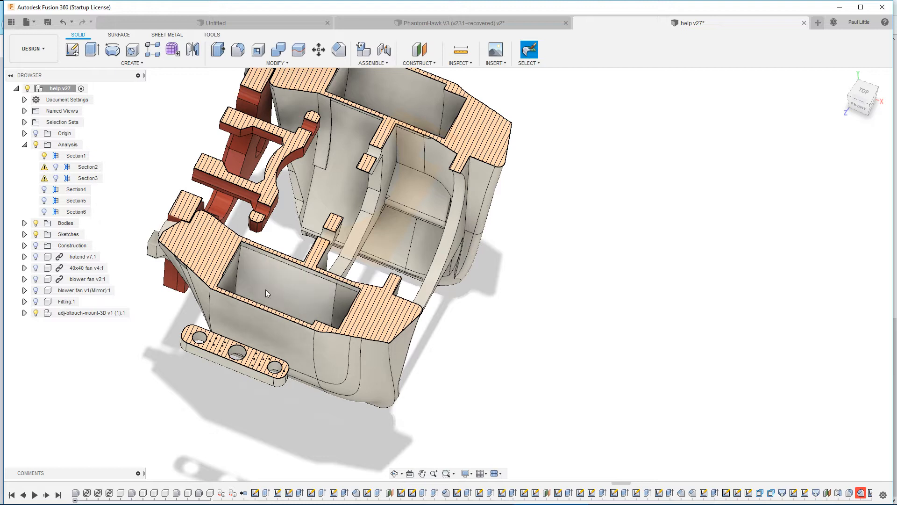
mouse_move(287, 276)
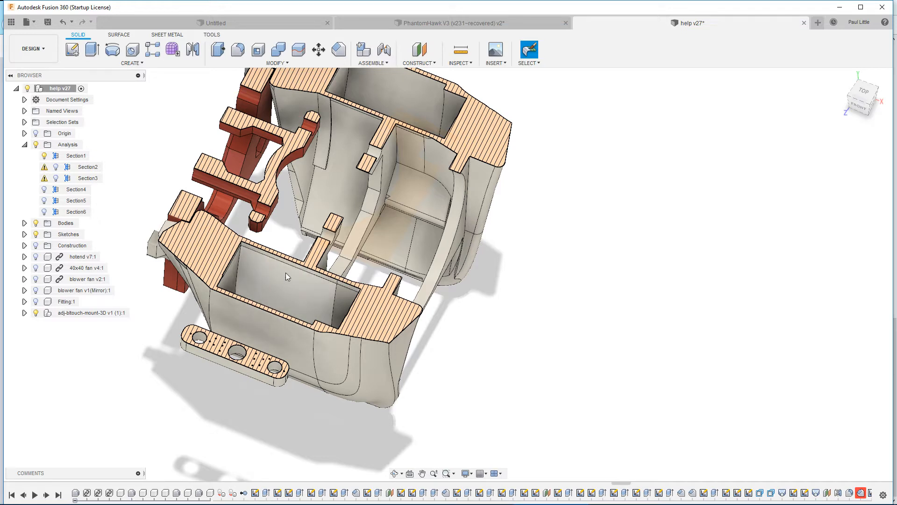
mouse_move(264, 321)
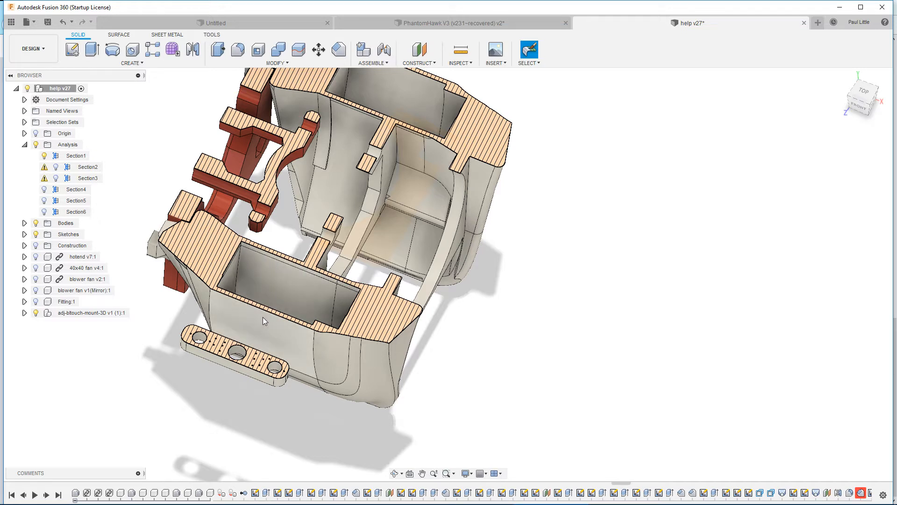
mouse_move(347, 294)
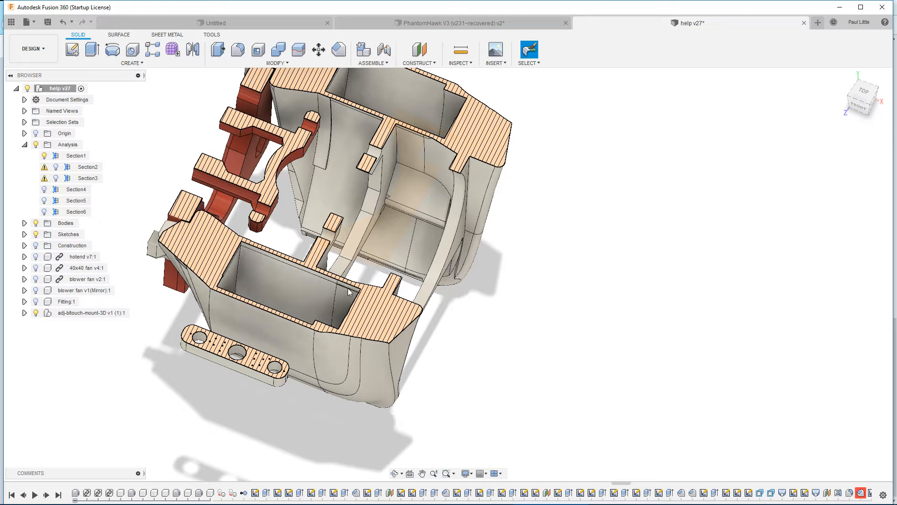
Step: Orbit the sectioned shroud to inspect its hatched walls, then return to the PhantomHawk V3 wing design
drag(349, 291, 312, 306)
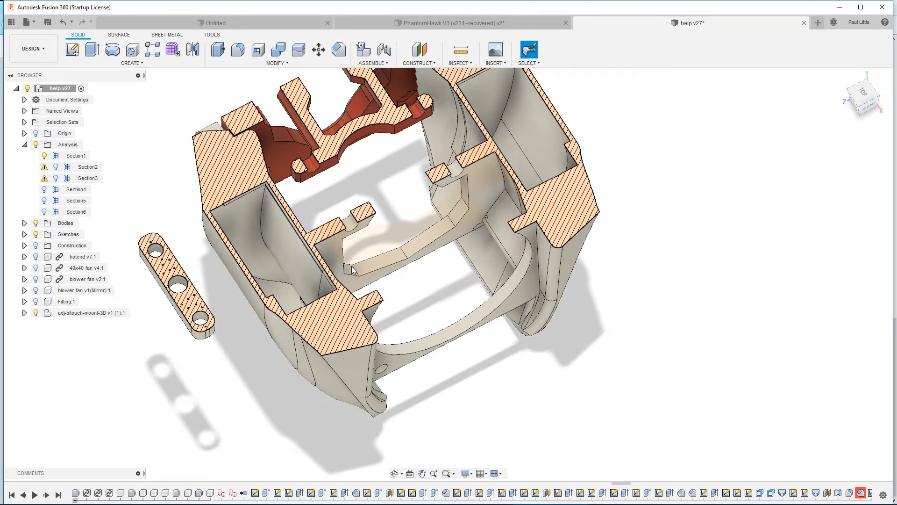
click(391, 249)
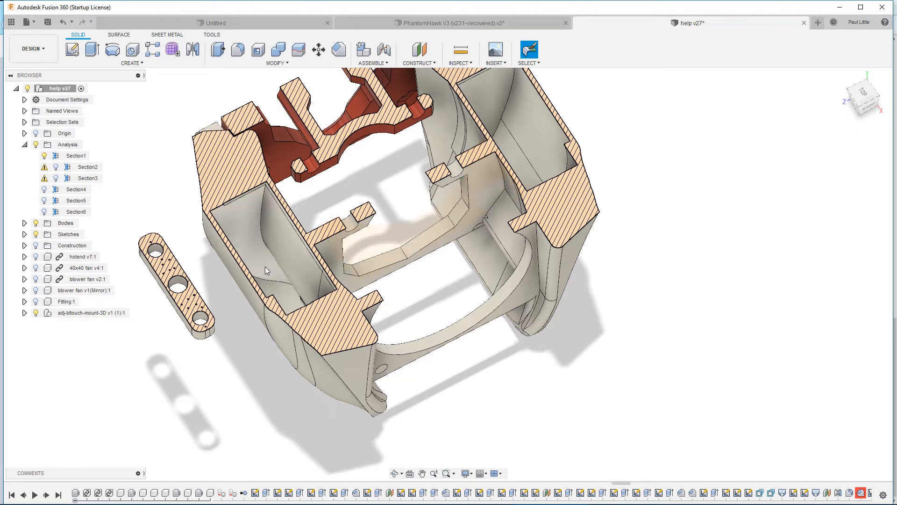
mouse_move(340, 340)
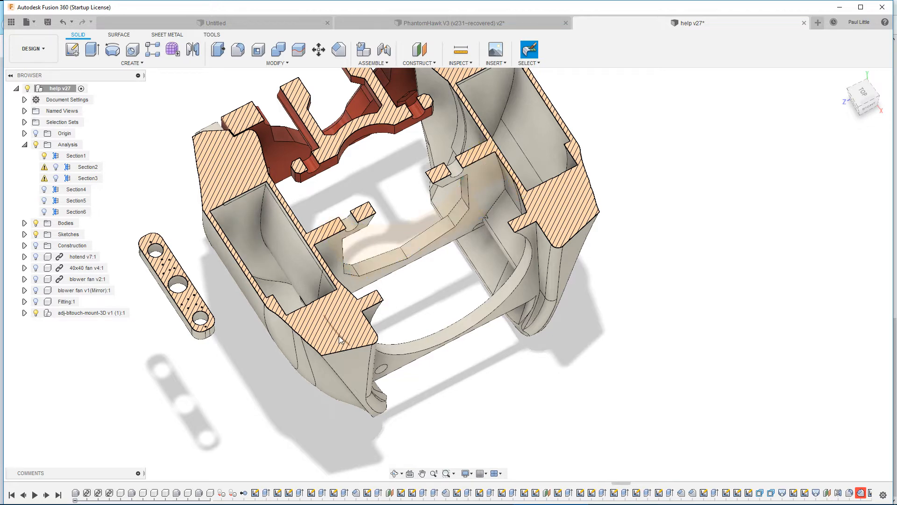
mouse_move(337, 324)
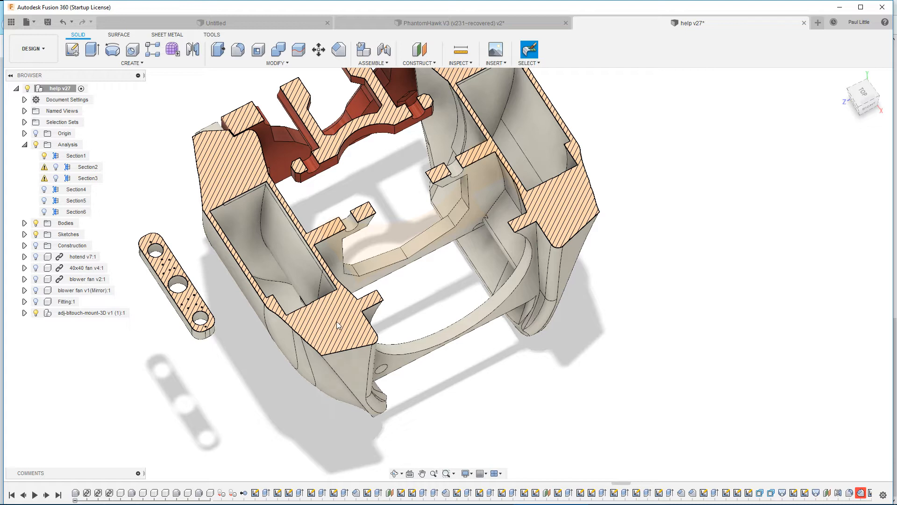
mouse_move(239, 175)
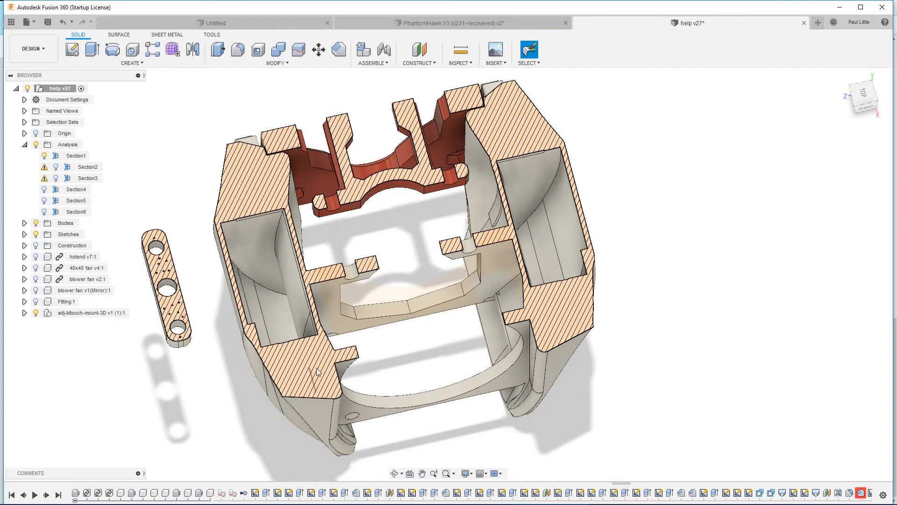
mouse_move(250, 359)
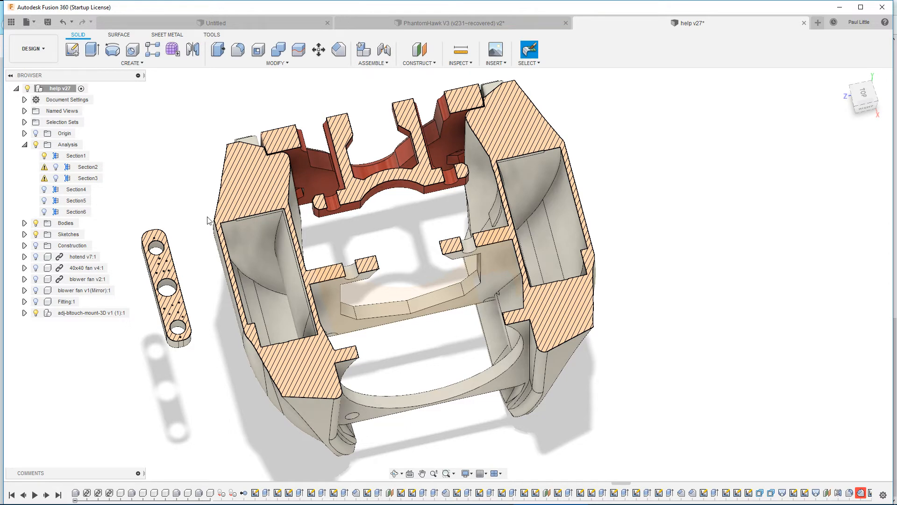
mouse_move(300, 341)
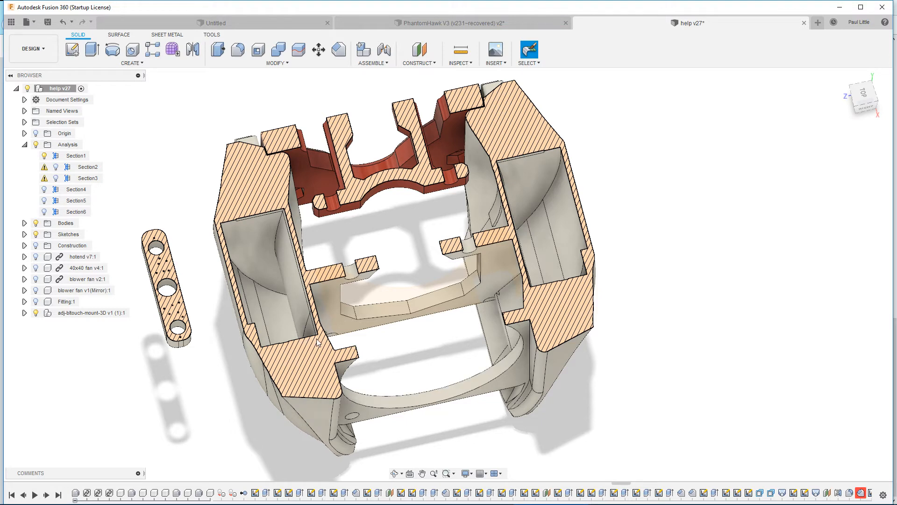
mouse_move(289, 354)
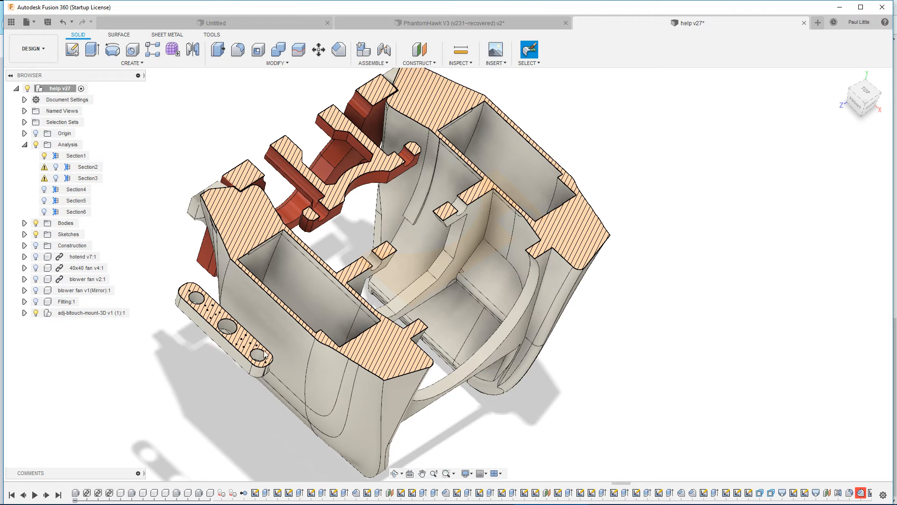
mouse_move(270, 340)
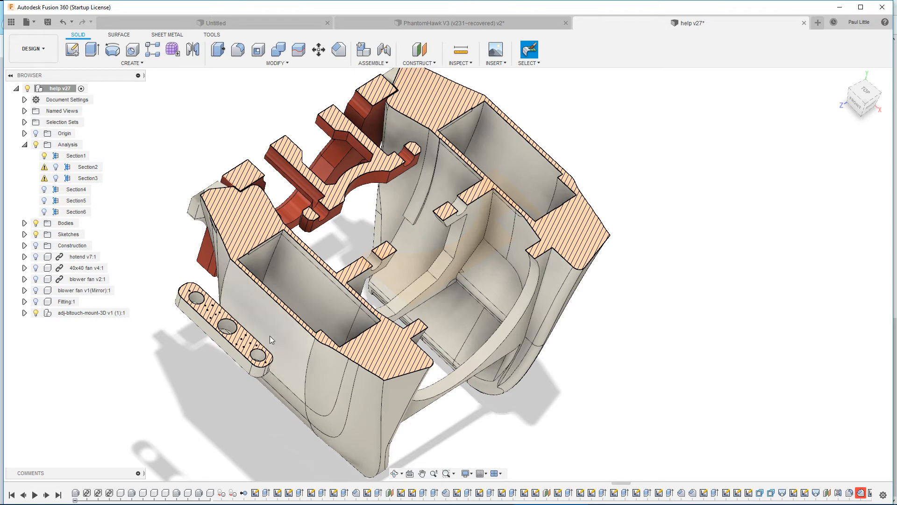
mouse_move(307, 376)
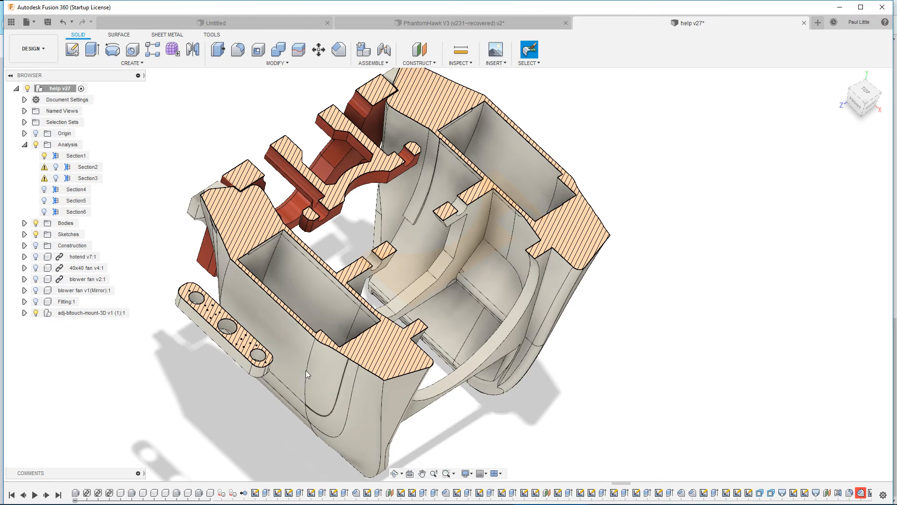
click(452, 22)
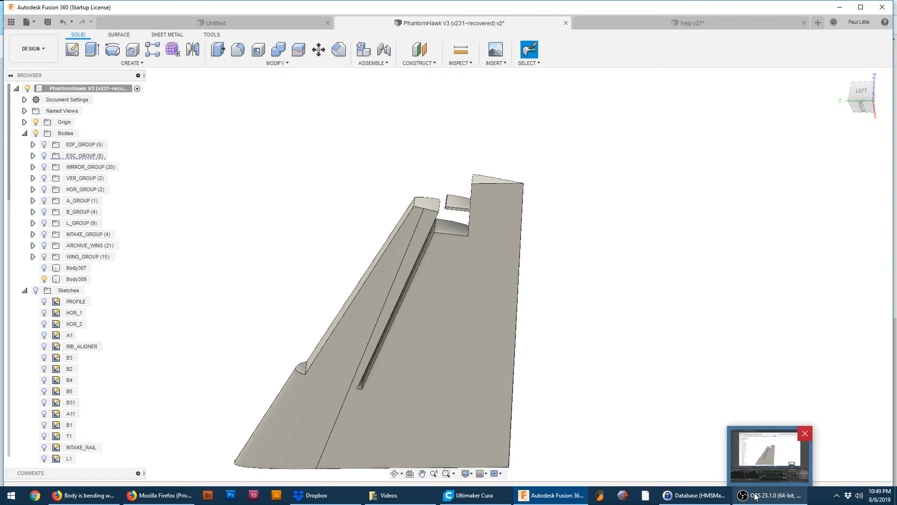
click(755, 495)
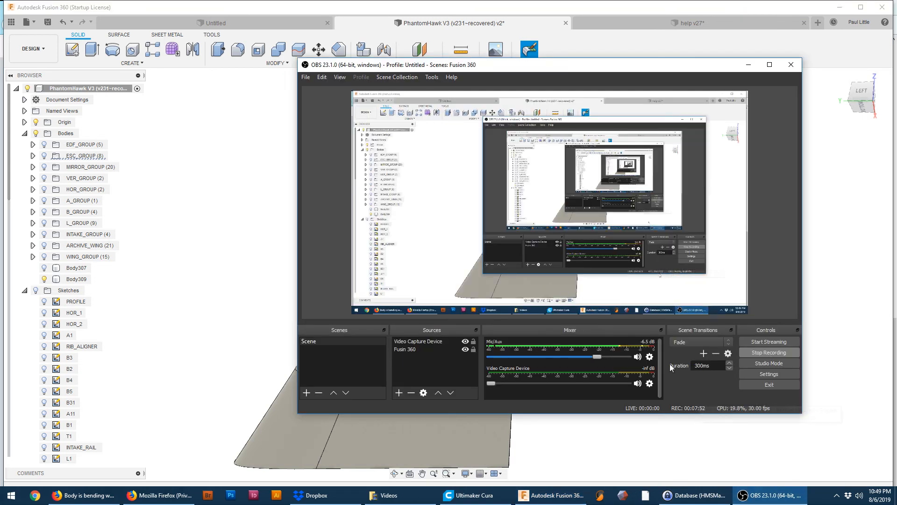